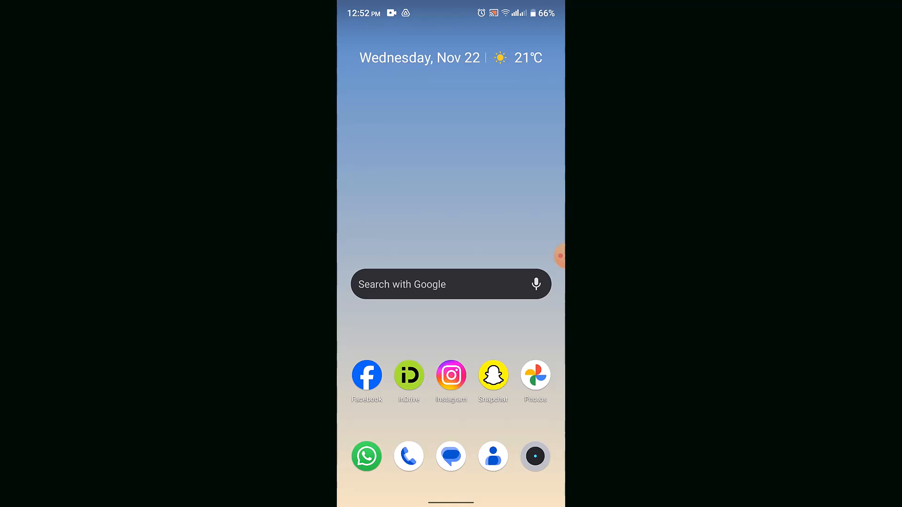
# Step: Launch Instagram from the Android home screen to load the home feed
pyautogui.click(452, 376)
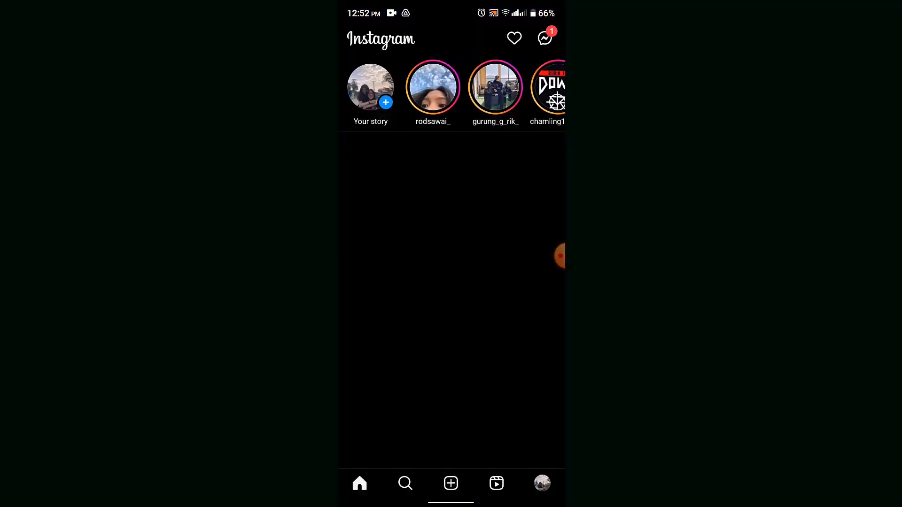
# Step: Go to the account's own profile page and show its Create options
pyautogui.click(541, 483)
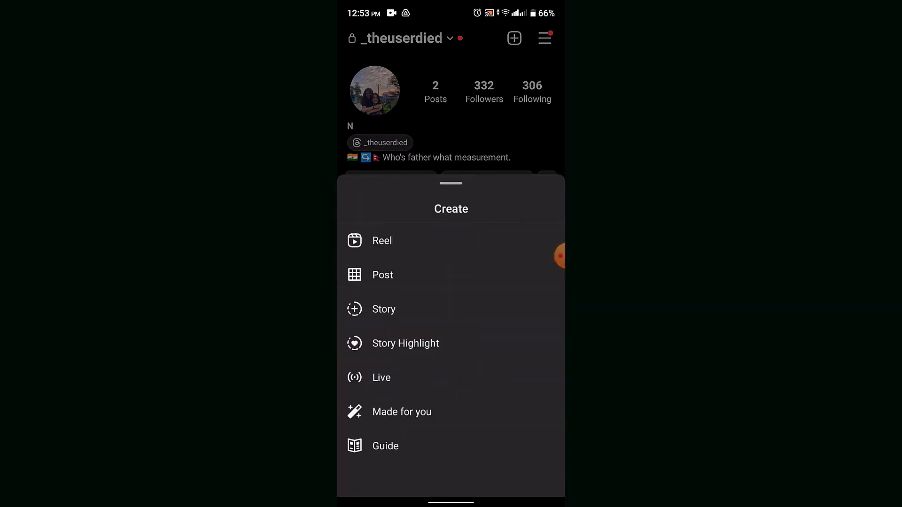
# Step: Choose Live from the Create sheet to bring up the Live camera
pyautogui.click(381, 377)
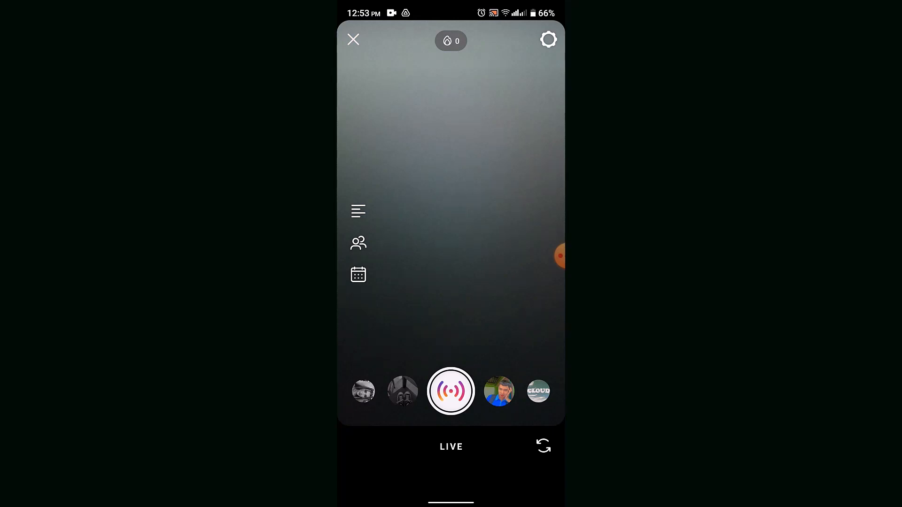
# Step: Close the Live camera without broadcasting and return to the home feed
pyautogui.click(353, 39)
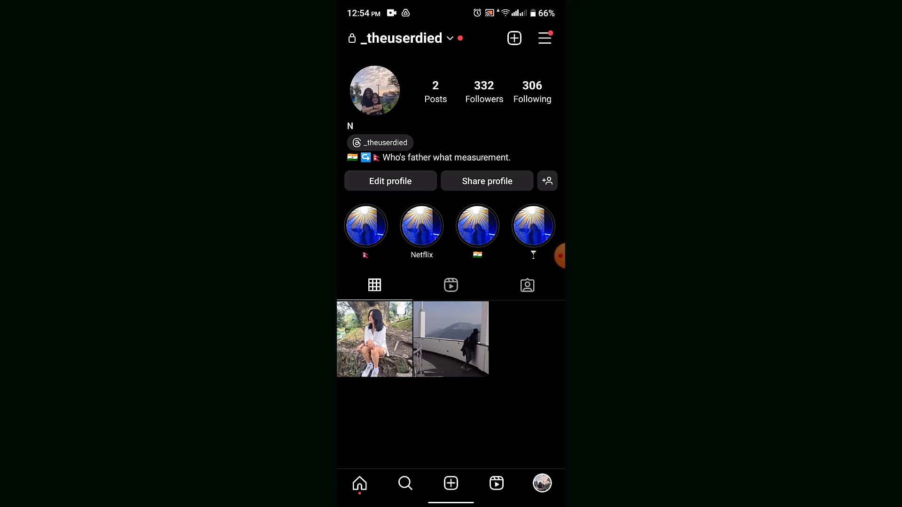
pyautogui.click(360, 483)
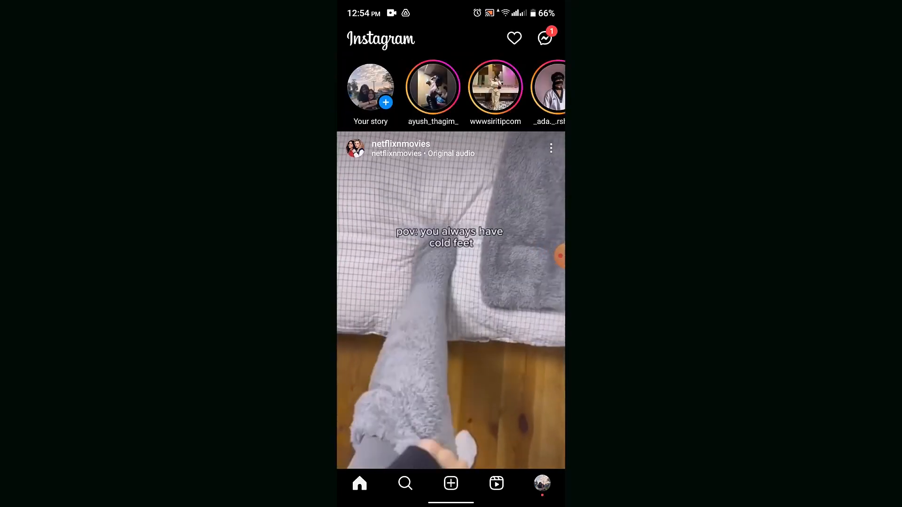